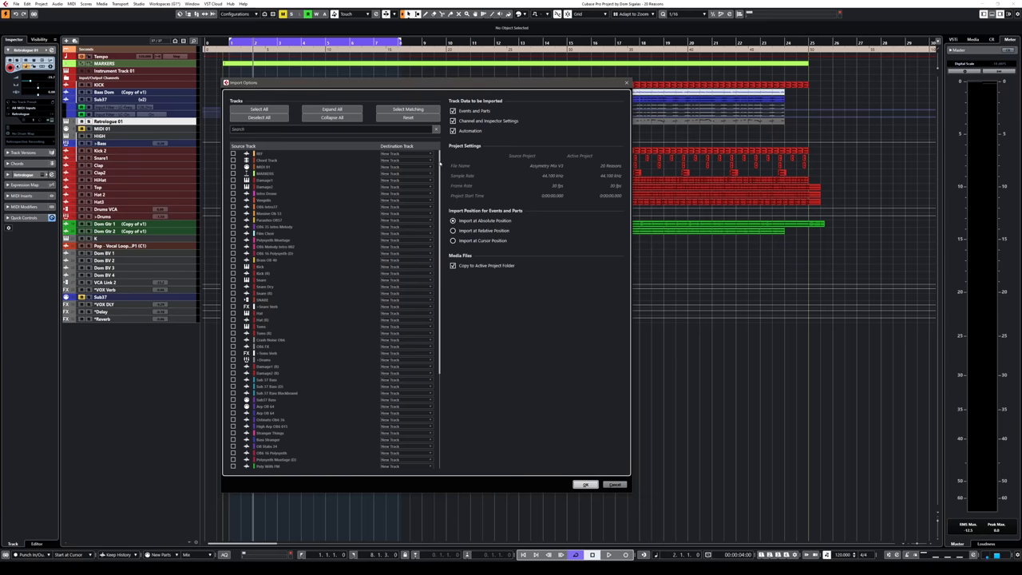
# Mark the drum tracks for import as new tracks and confirm, copying their media files into the project.
pyautogui.scroll(-3)
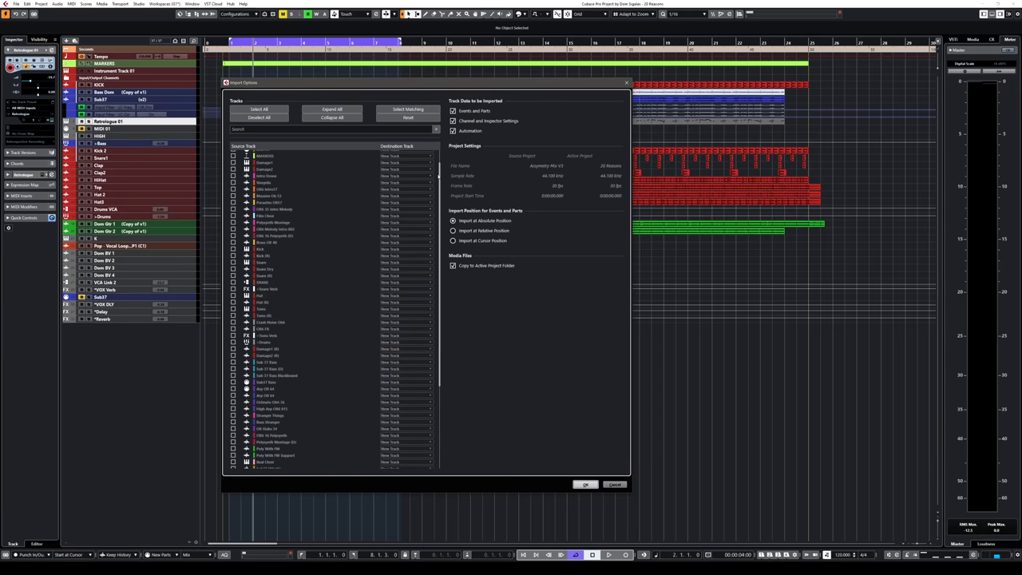
pyautogui.click(233, 310)
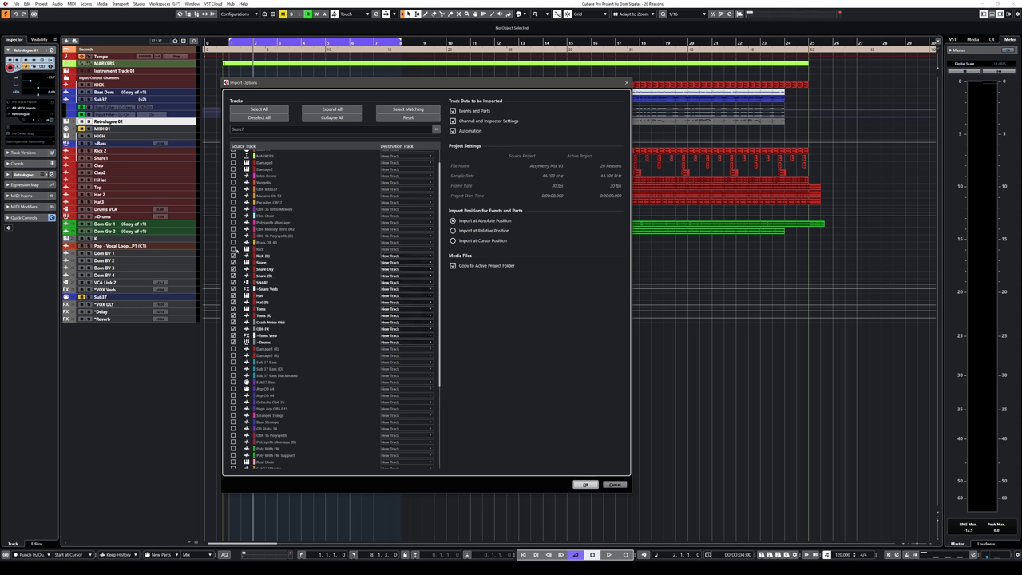
pyautogui.click(585, 486)
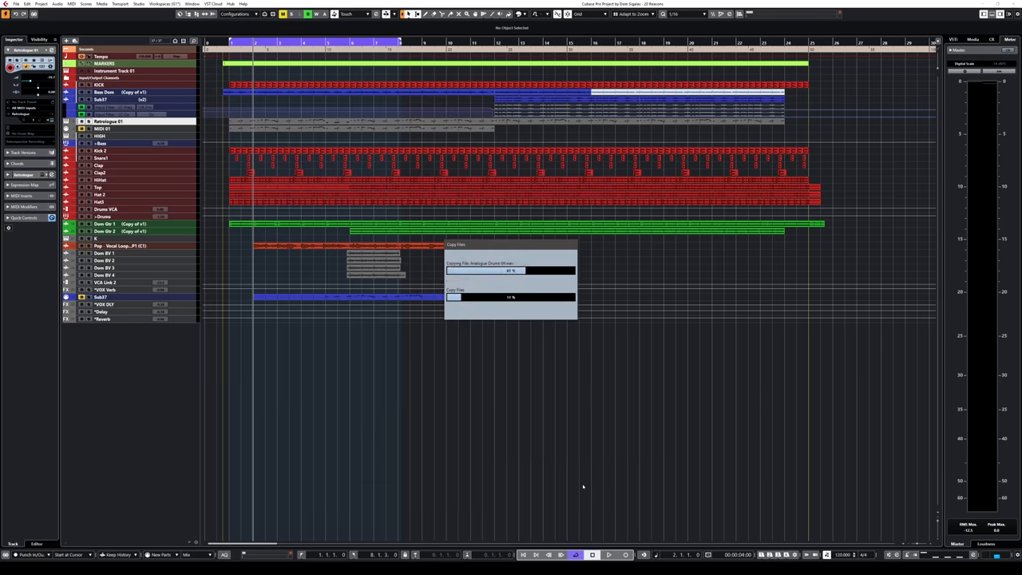